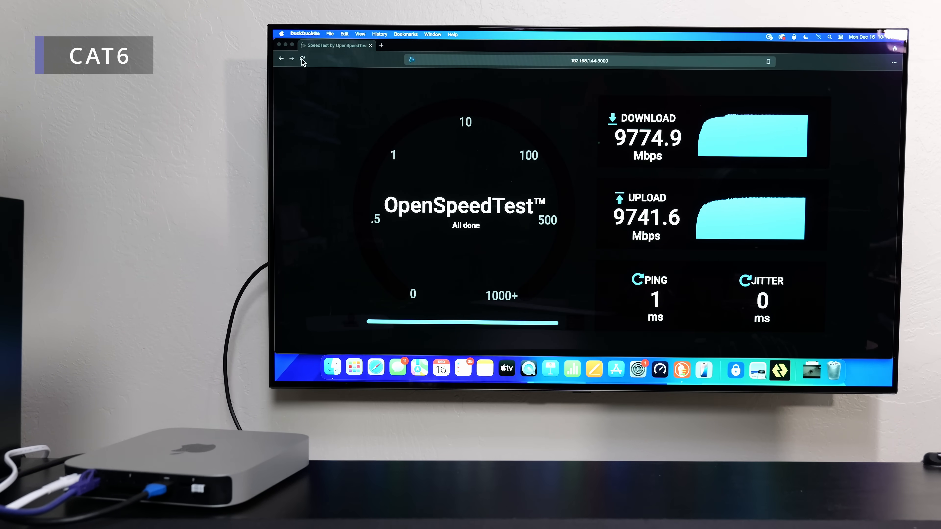
Reload the page and run a Cat5e test finishing at 9782.7 Mbps down, 9769.3 Mbps up, 2 ms ping.
left_click(303, 59)
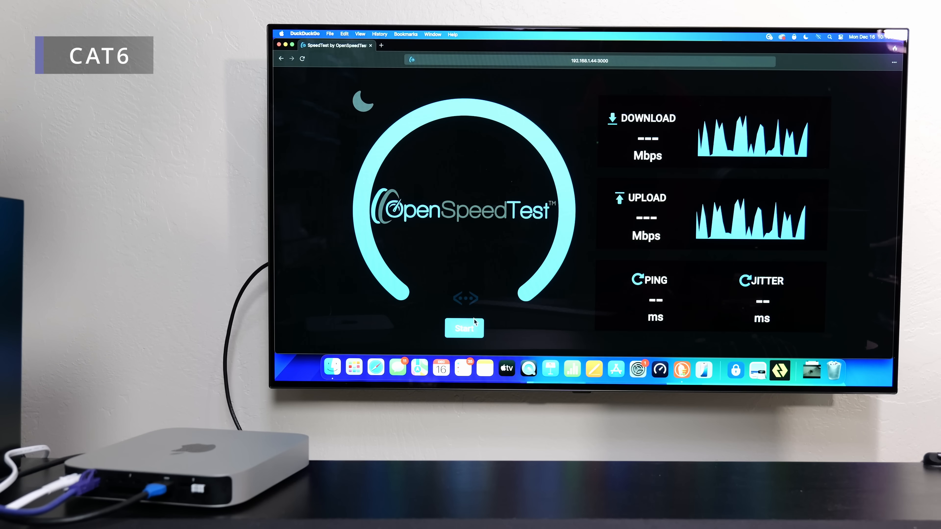
left_click(464, 328)
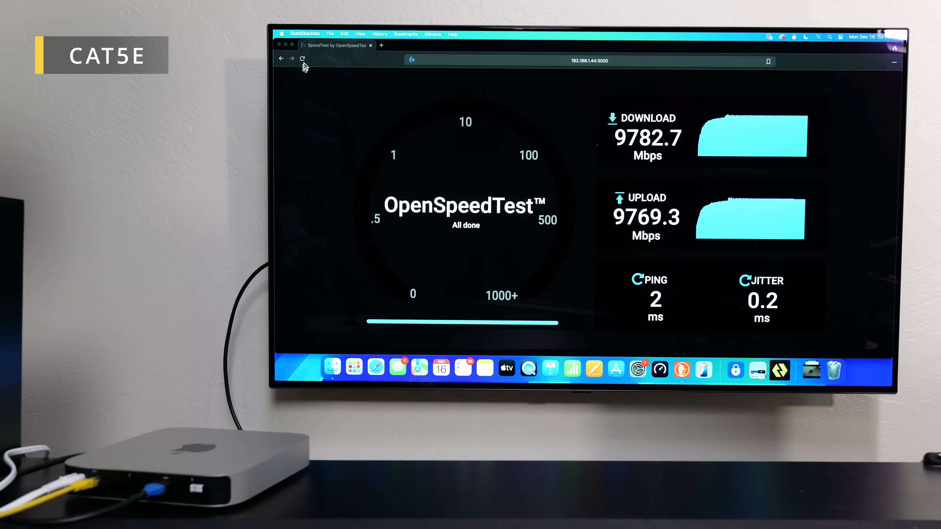
Reload and rerun the Cat5e test, finishing at 9765.7 Mbps down and 9768.8 Mbps up.
left_click(303, 59)
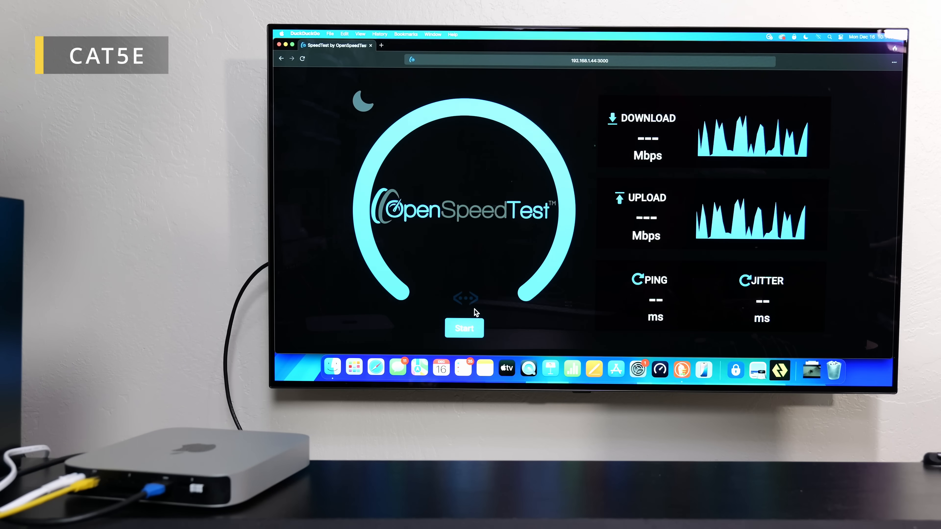
left_click(464, 328)
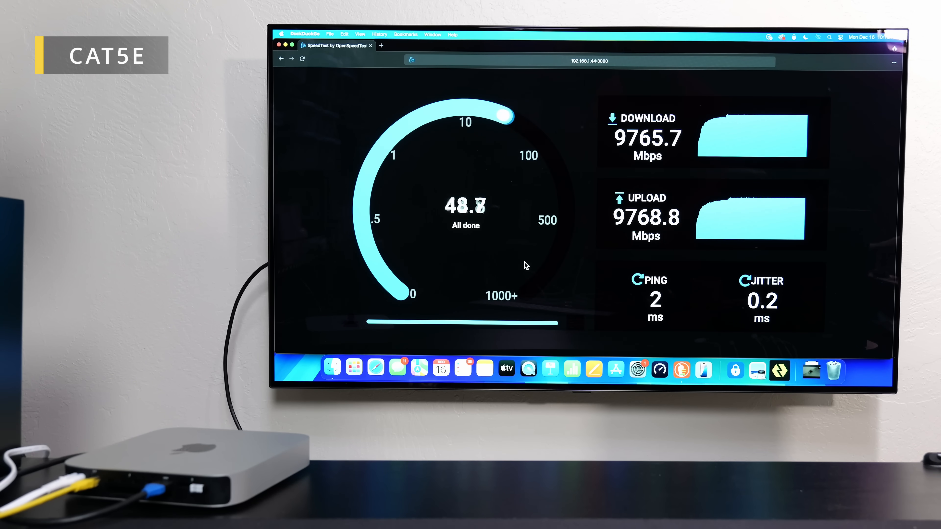
mouse_move(637, 370)
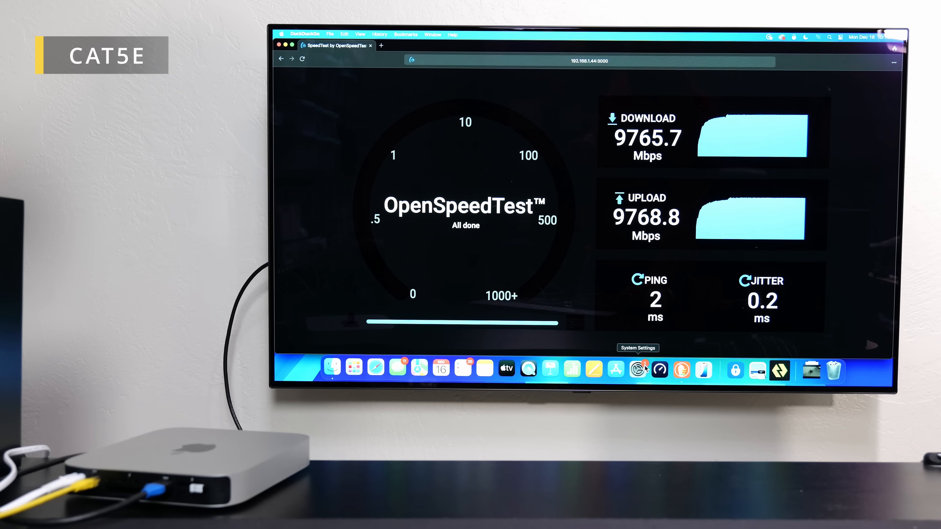
Measure 4856 Mbps down and 5036 Mbps up in Speedtest by Ookla, then close it.
left_click(637, 368)
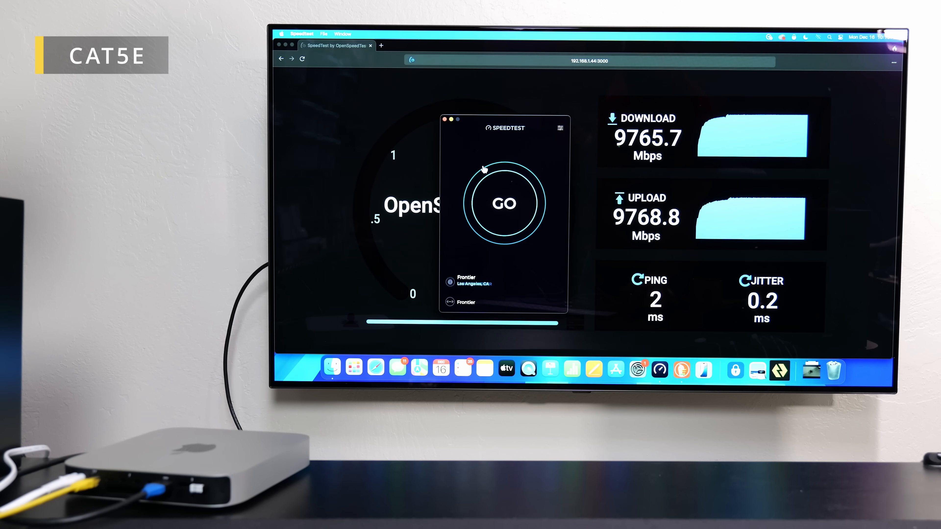
left_click(505, 202)
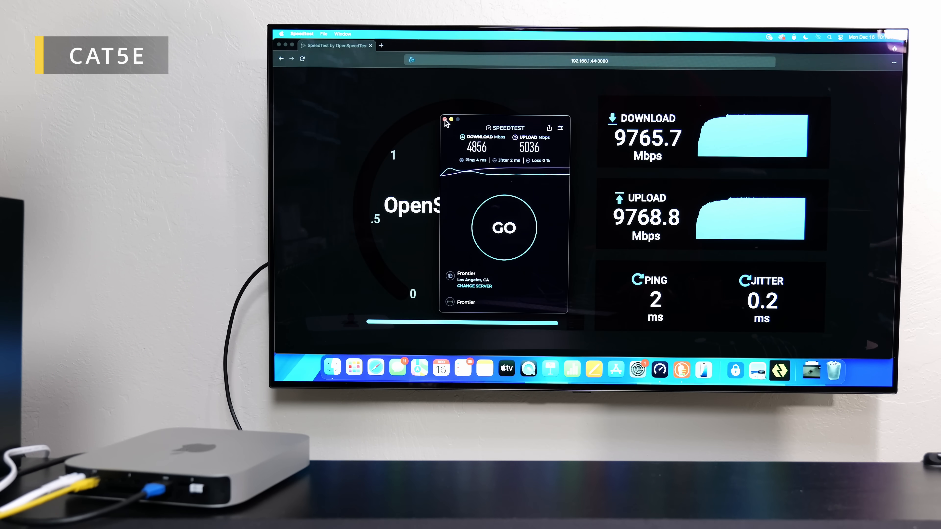
left_click(445, 123)
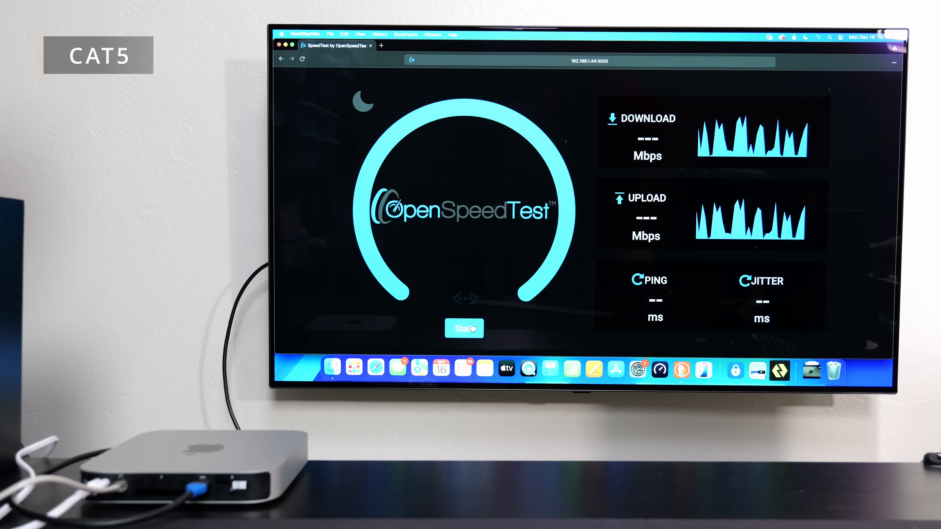
Run a Cat5 OpenSpeedTest at 61.9 Mbps down, 1410.9 Mbps up, then start a Speedtest measurement.
left_click(464, 328)
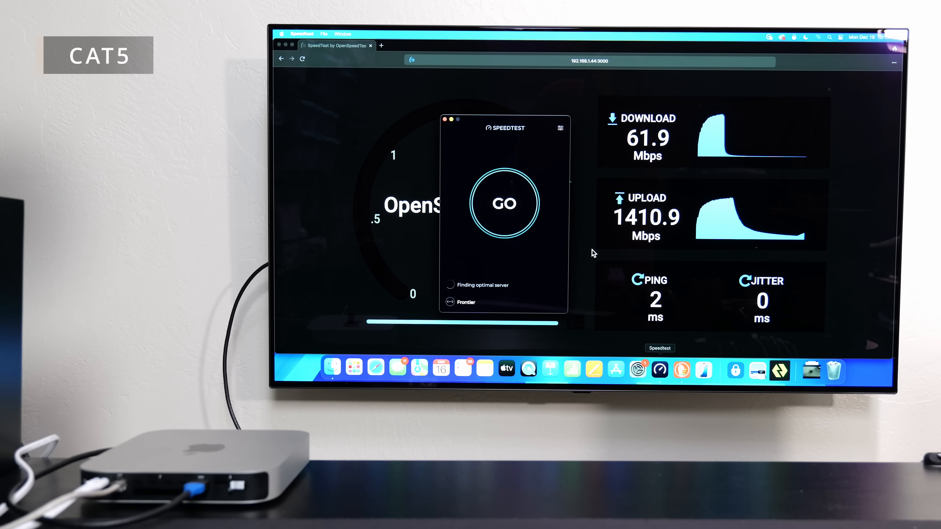
left_click(504, 203)
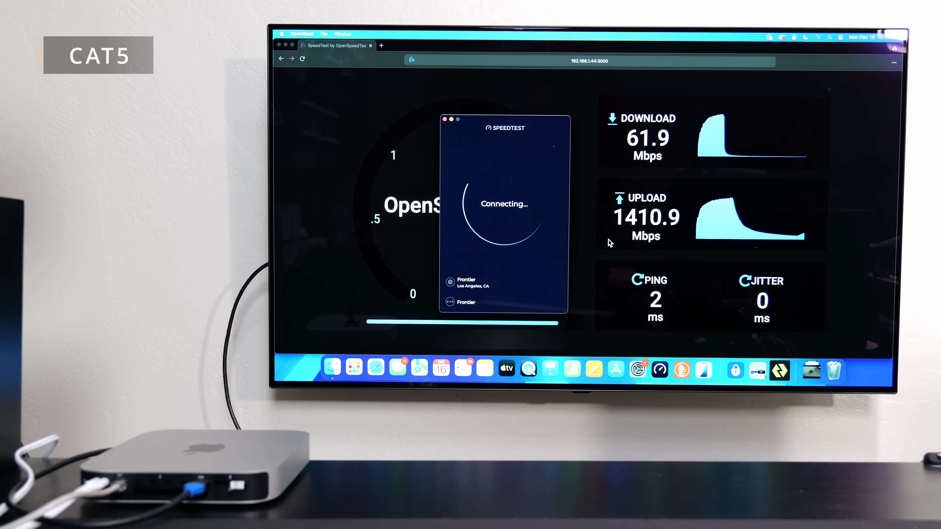